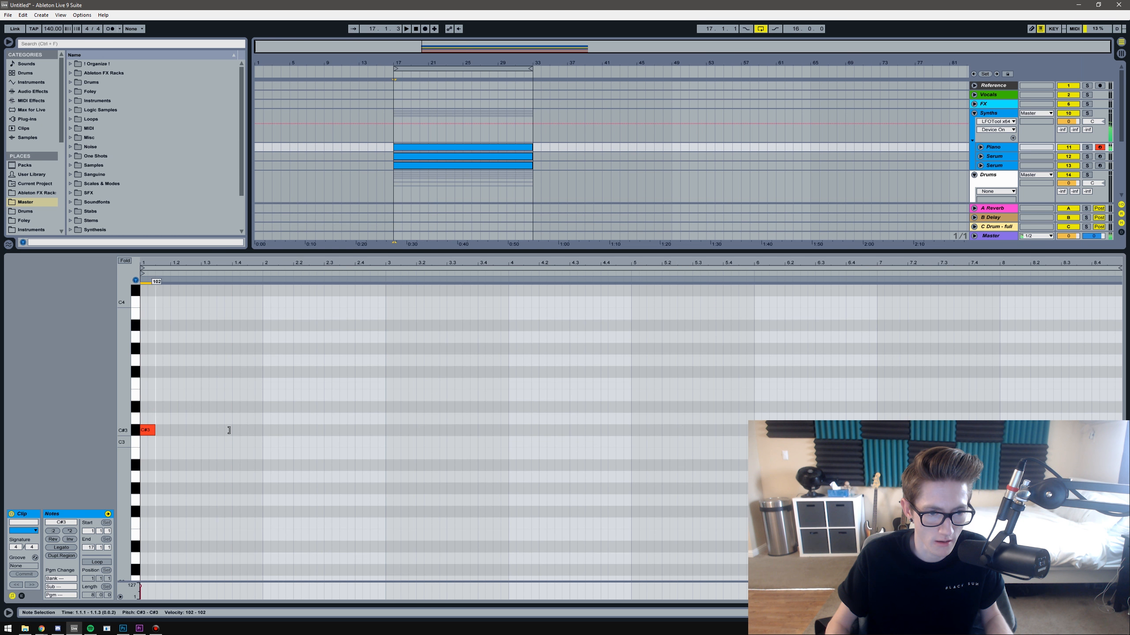
Draw the C#3-E3-G#3 chord over bars 1–2 and the D3-F#3-A3 chord from bar 3
left_click_drag(144, 419, 262, 419)
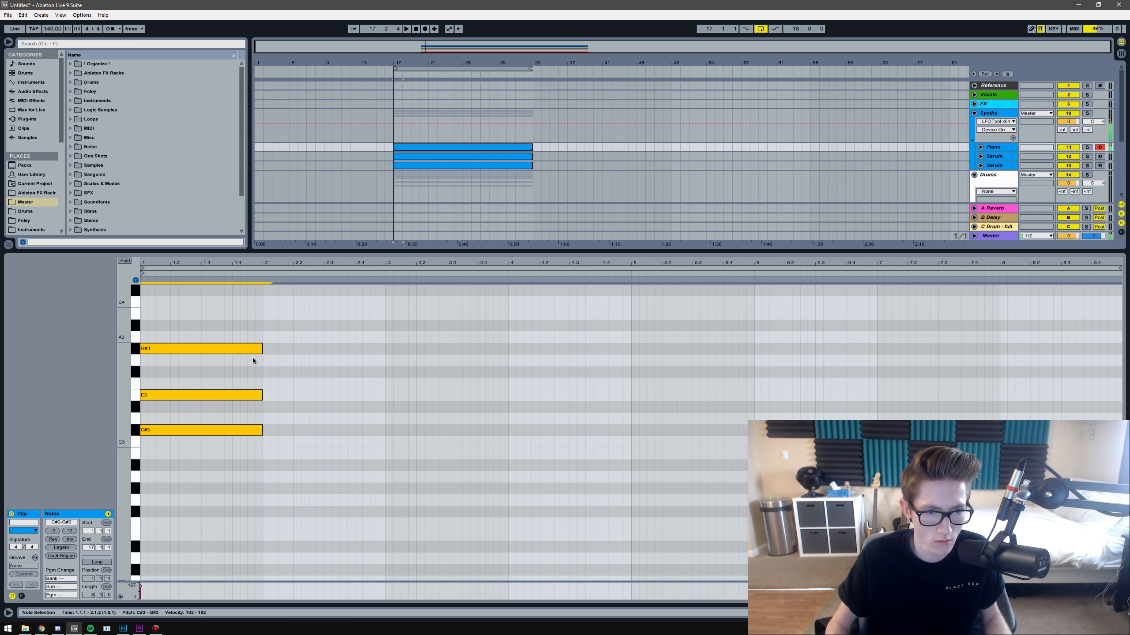
left_click(406, 29)
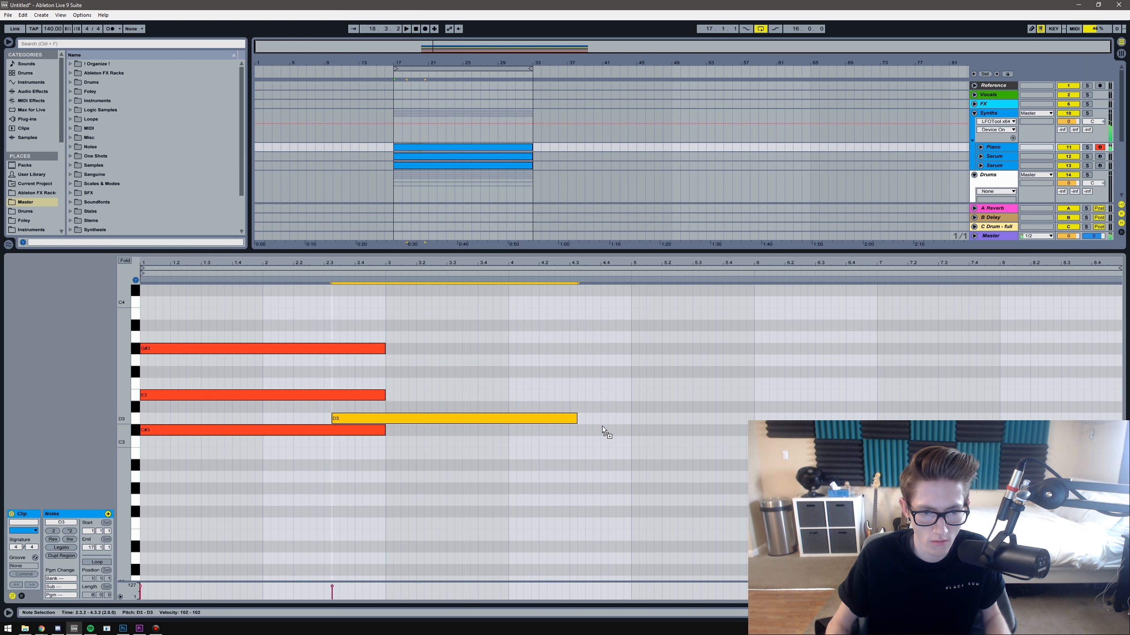
left_click_drag(454, 419, 501, 384)
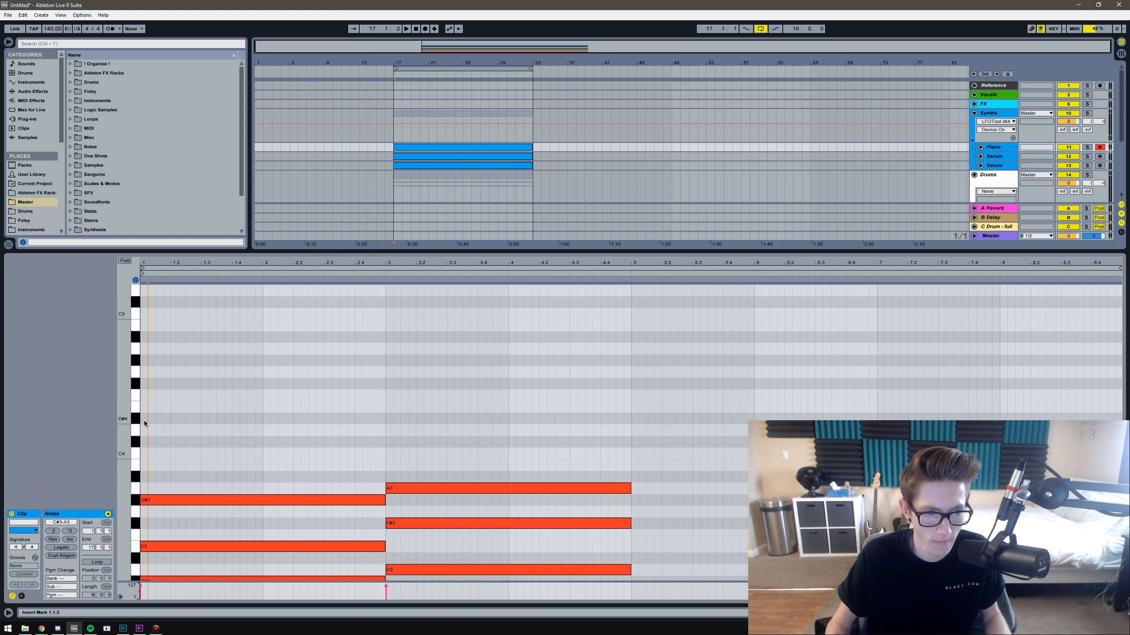
Place the C#5, D5, E5 melody notes above the chords and lengthen the E5 note
left_click(142, 442)
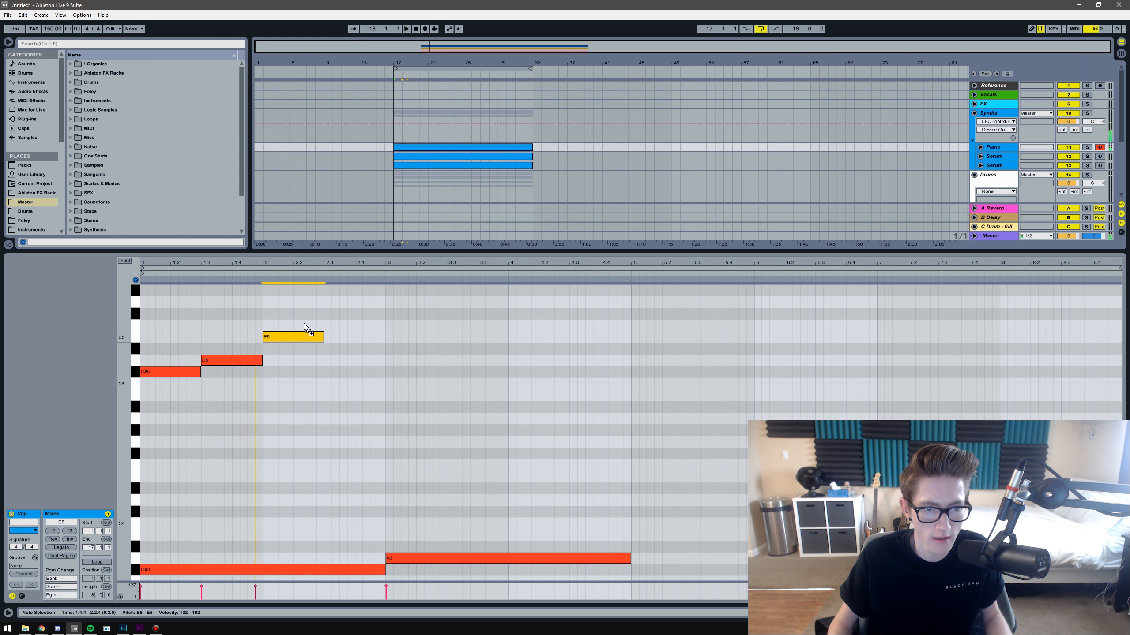
left_click_drag(292, 336, 292, 324)
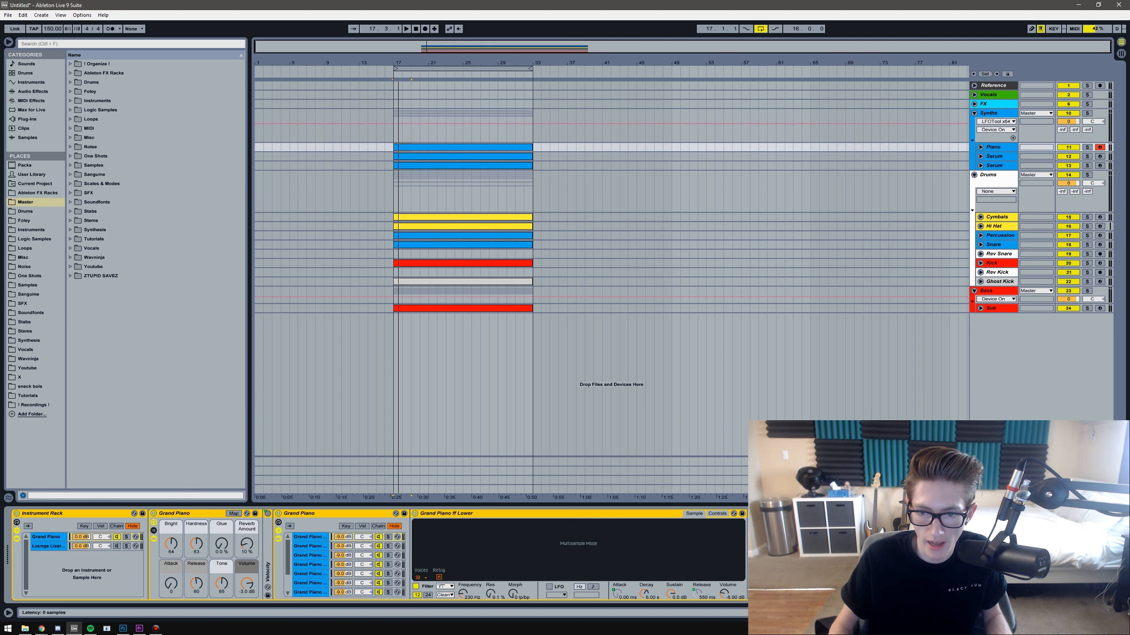
Switch ValhallaVintageVerb to Chaotic Chamber mode and raise its mix to about 39.6%
left_click(658, 292)
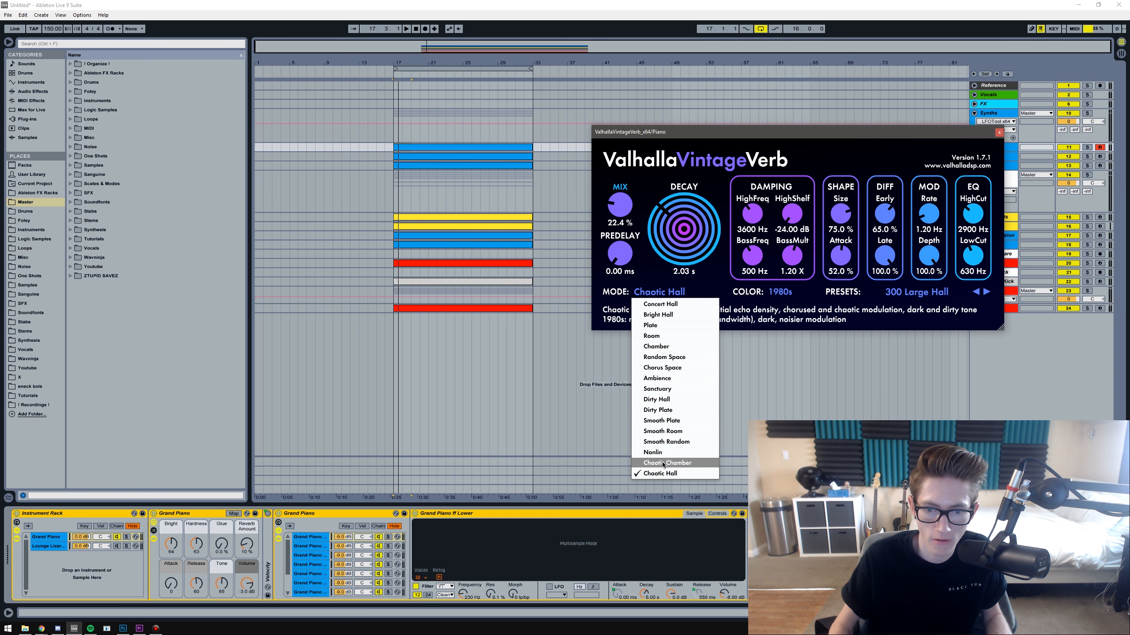
left_click(666, 462)
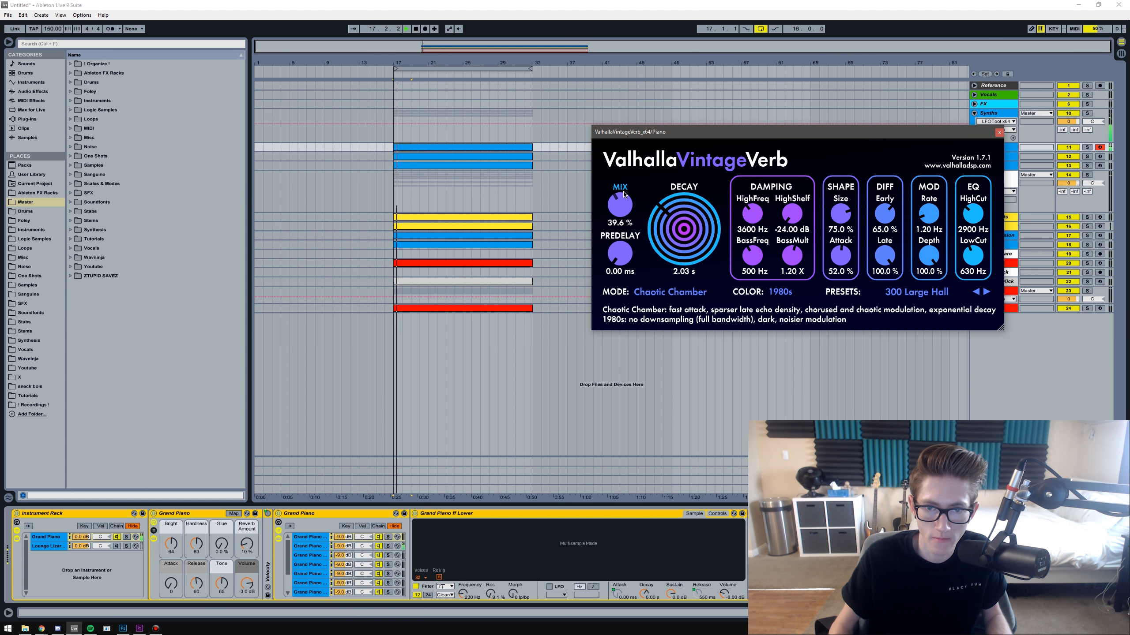
left_click_drag(619, 208, 618, 180)
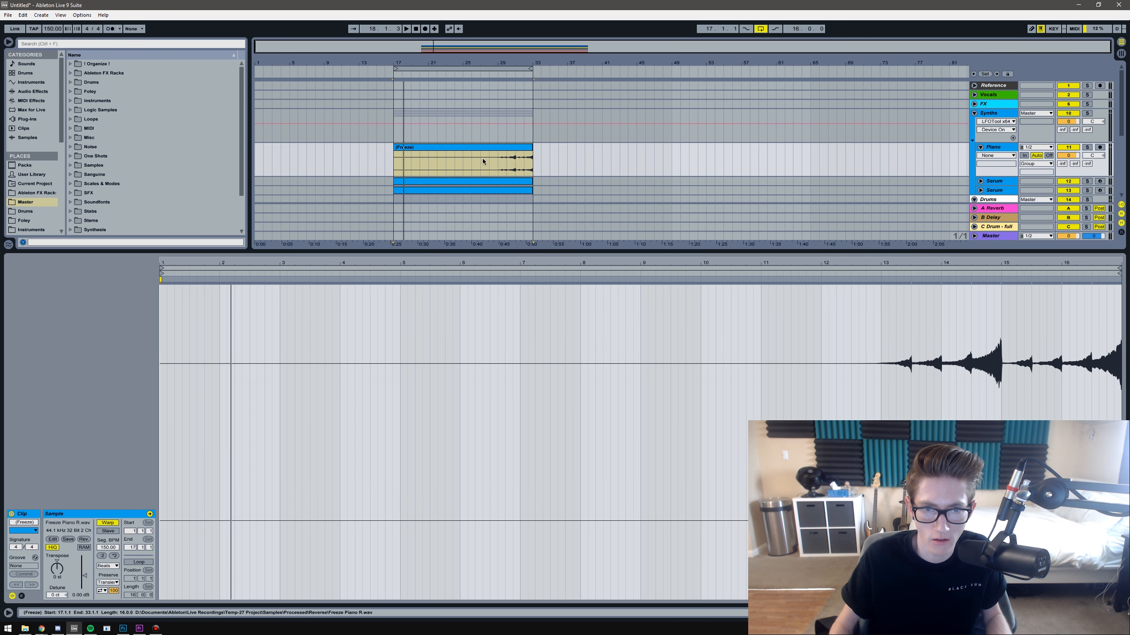
Alt-drag copies of the reversed frozen piano clips from bar 17 back to bar 1
left_click_drag(490, 162, 533, 162)
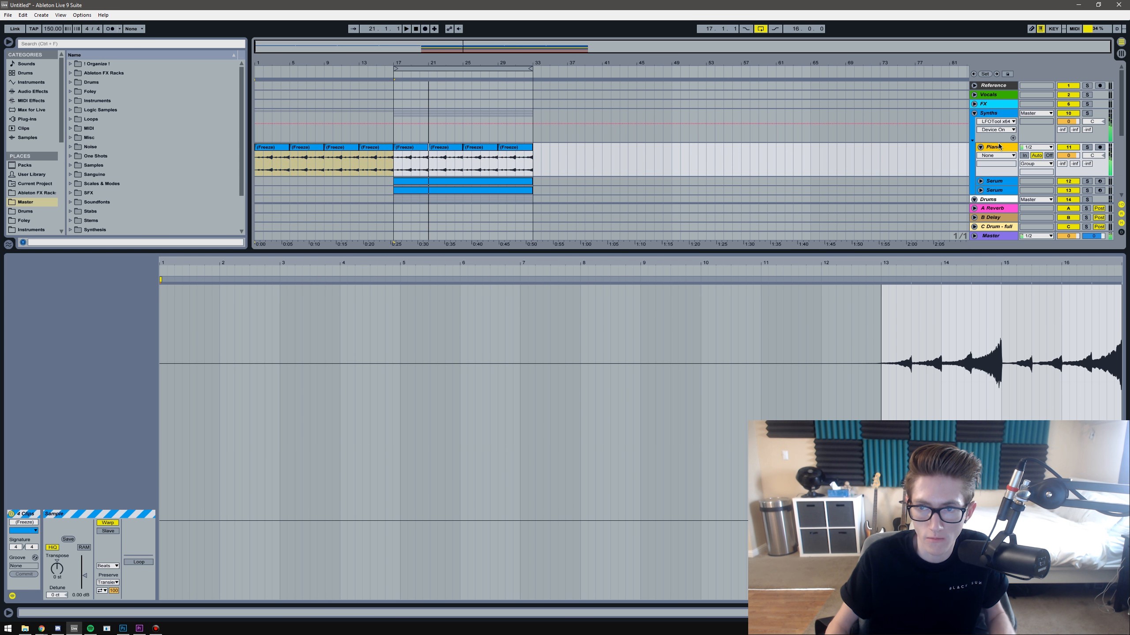
left_click(32, 92)
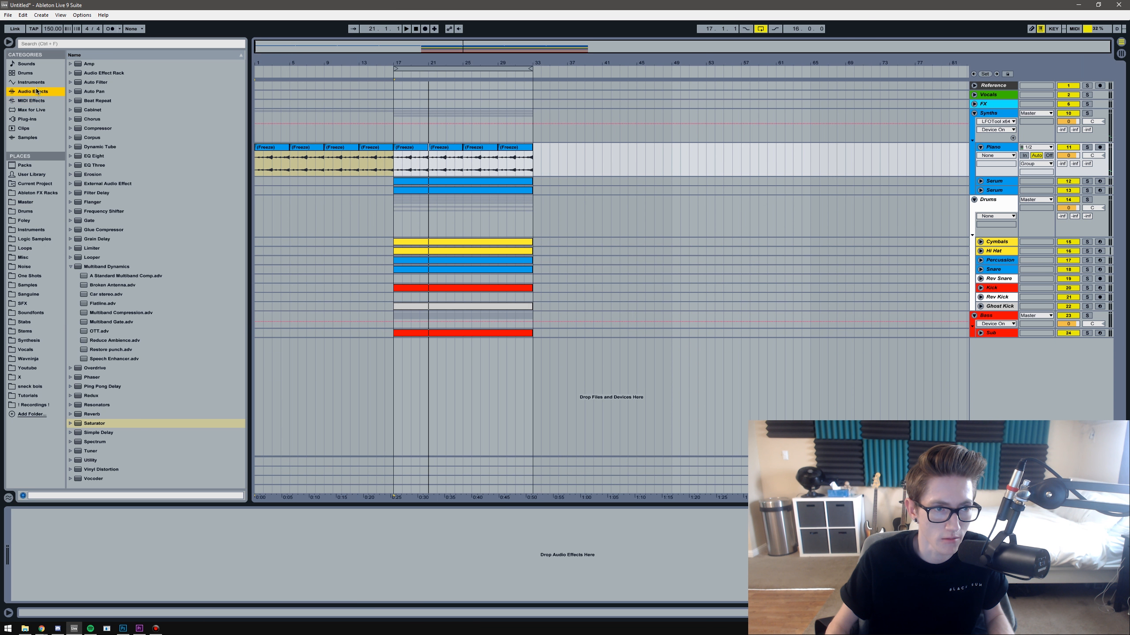
Add EQ Eight to the reversed piano track and bring up the Plug-ins list
left_click(93, 155)
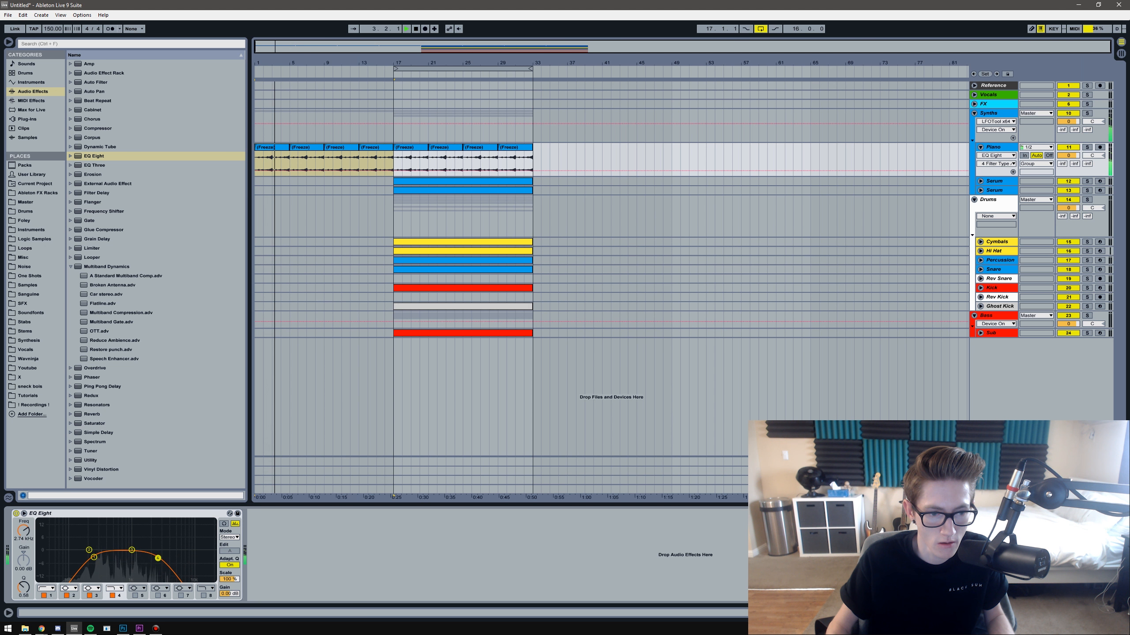
left_click(26, 119)
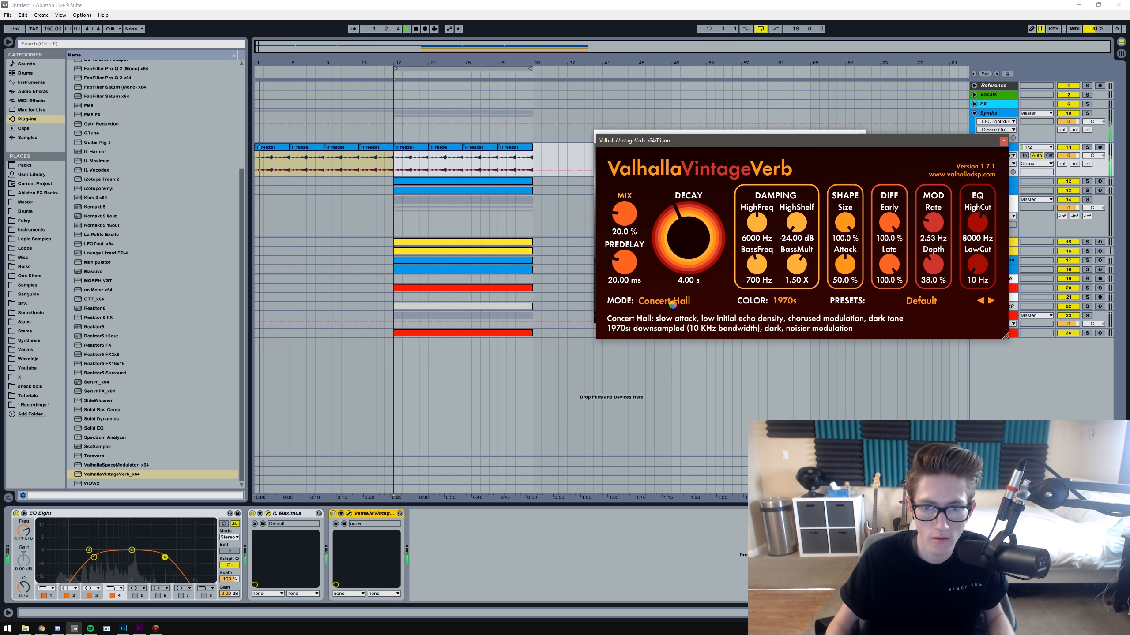
Close the VintageVerb window and open the iL Maximus plugin window via its wrench icon
left_click(781, 300)
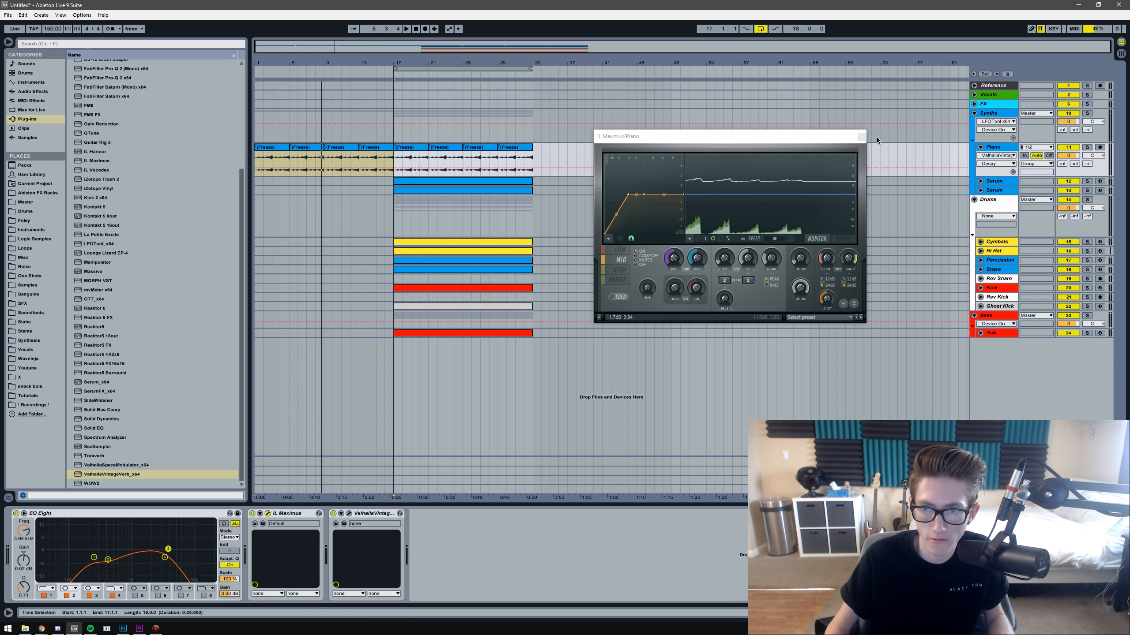
left_click(860, 137)
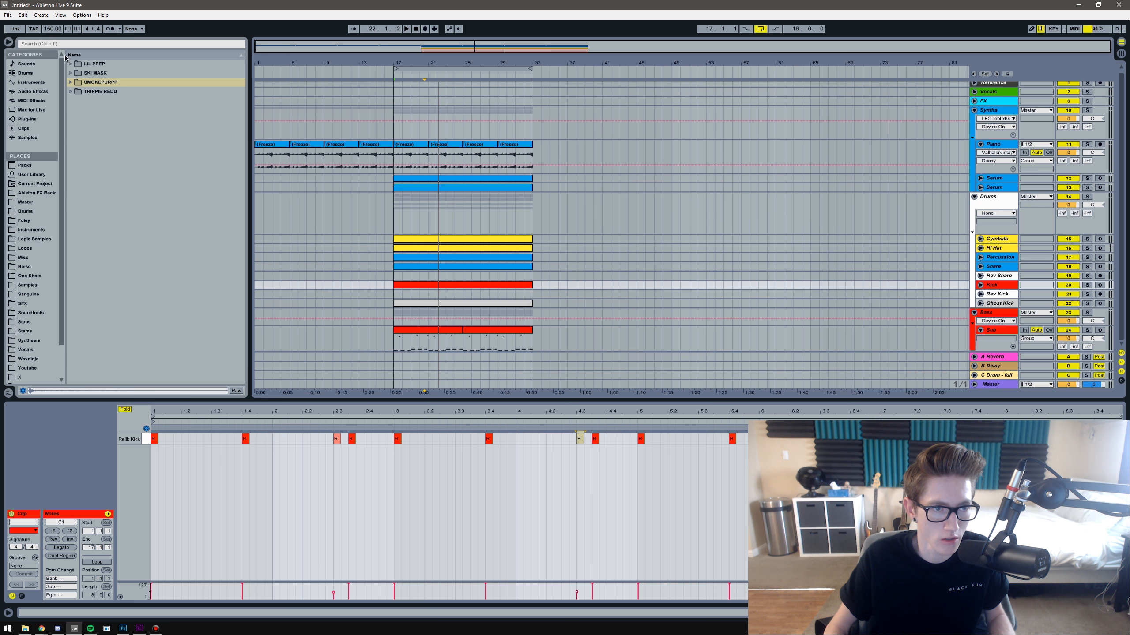
Load Bongo.wav and Tambourine.wav from SMOKEPURPP > 808 C Project into the Drum Rack
left_click(70, 82)
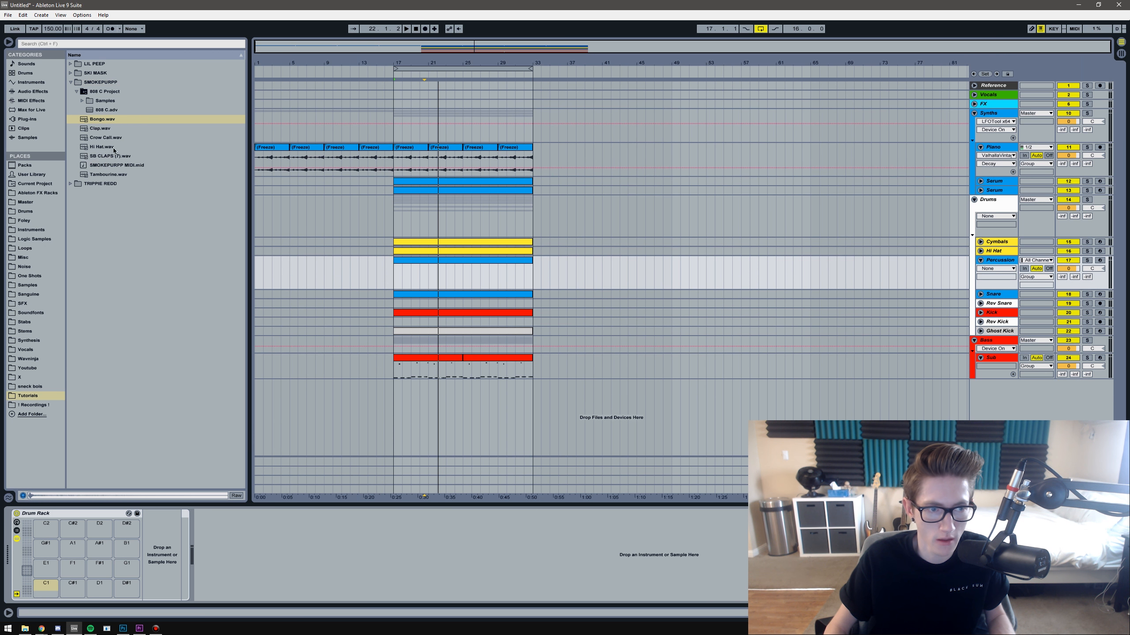
left_click(101, 118)
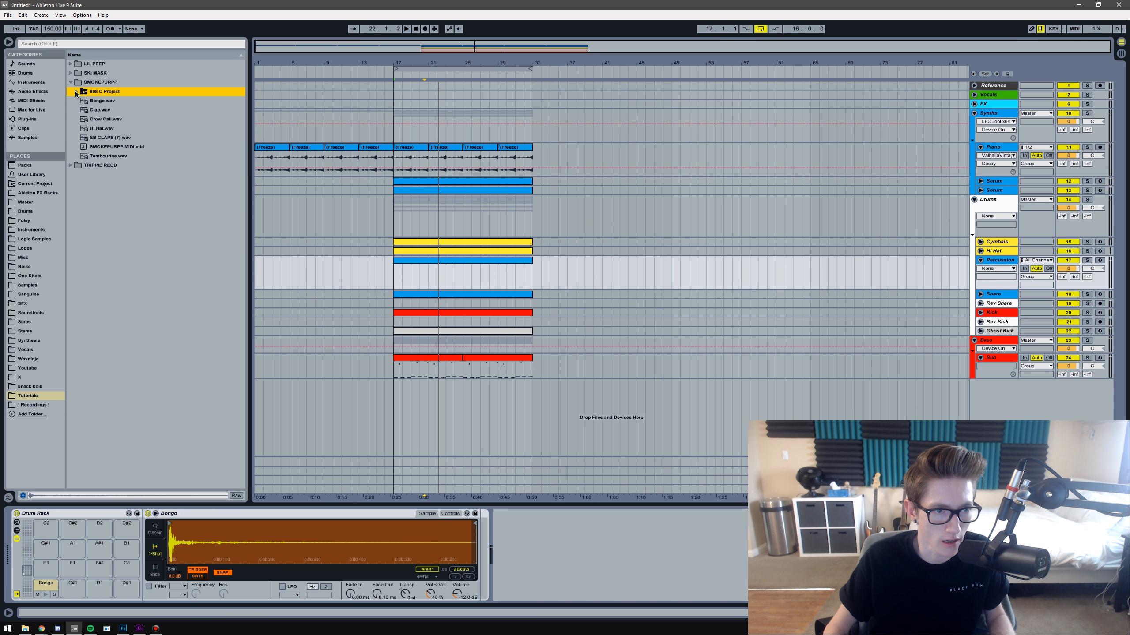
left_click(108, 156)
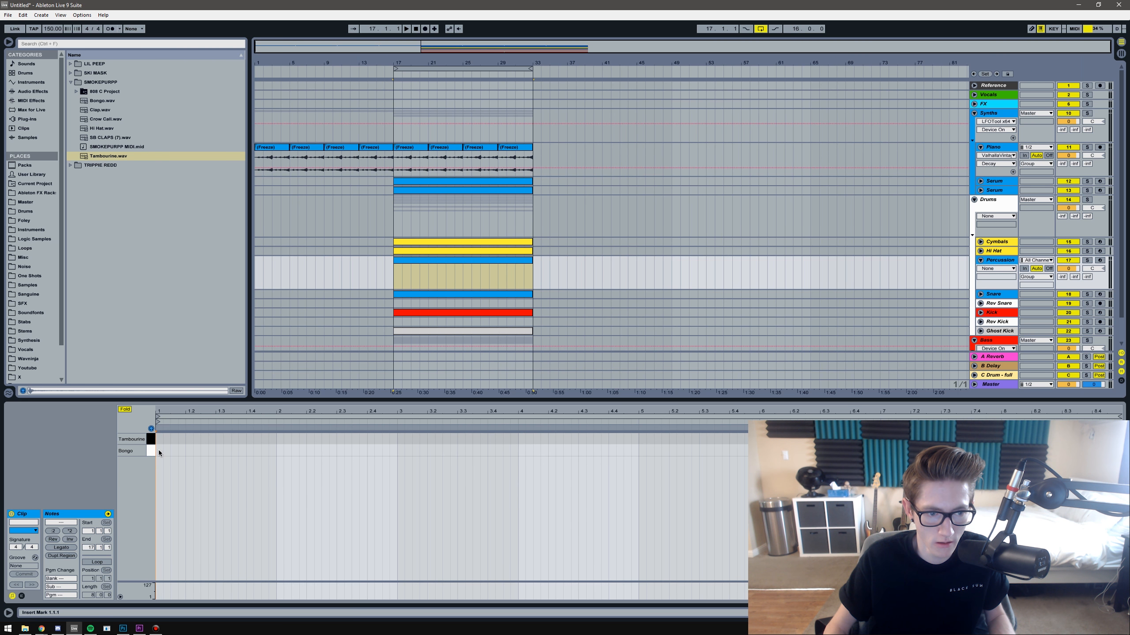
left_click(156, 439)
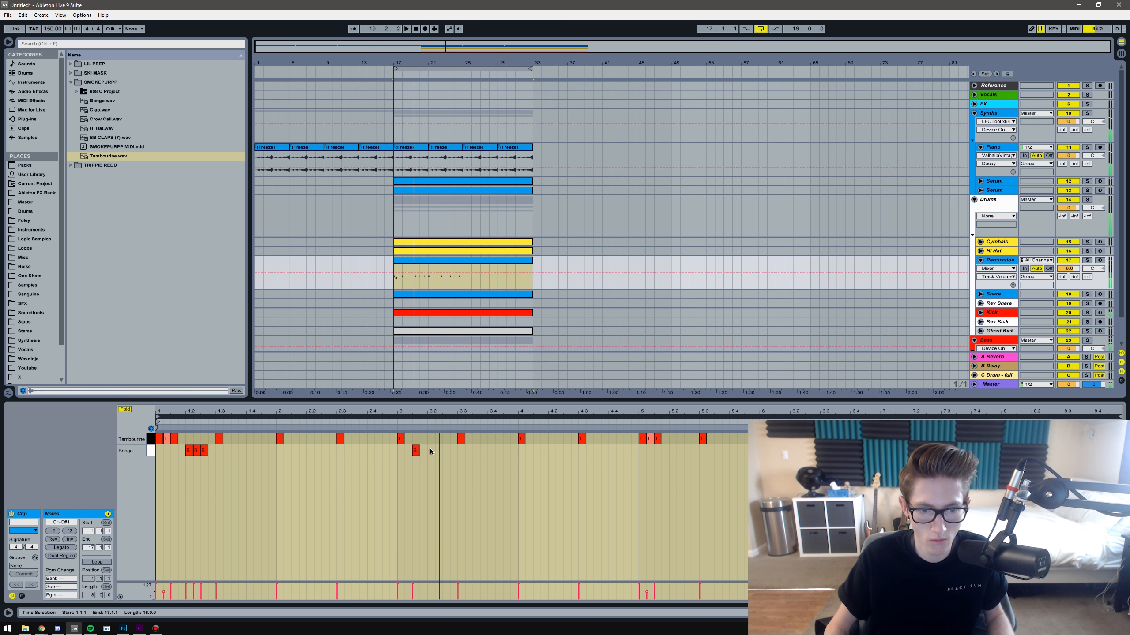
Add another bongo hit to the tambourine and bongo pattern
left_click(445, 450)
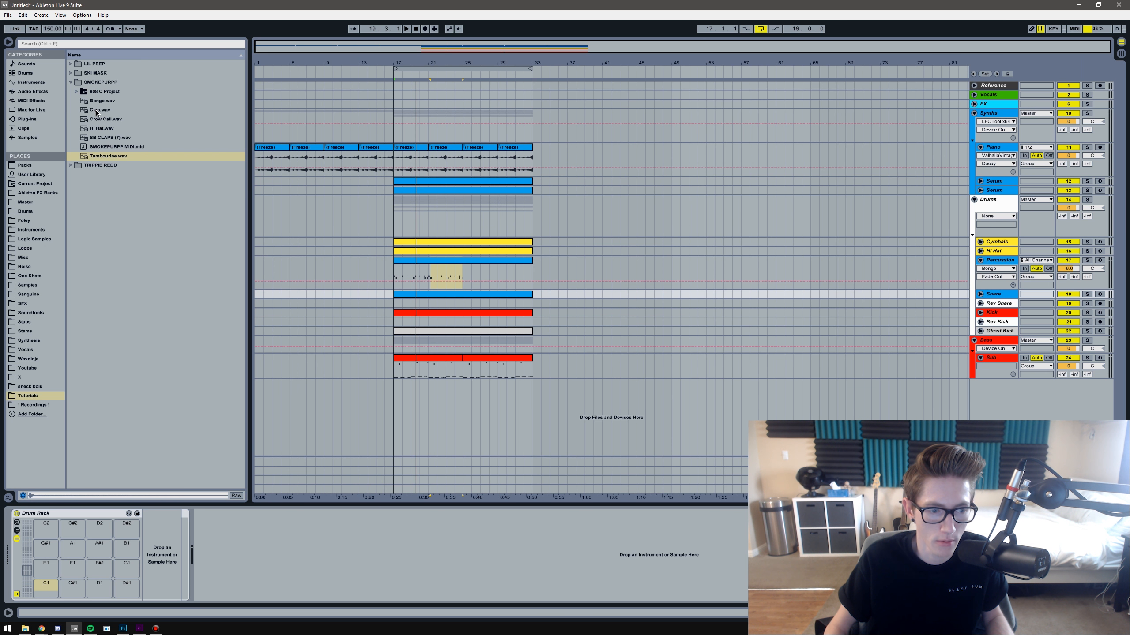
Audition the Clap sample, expand the Hi Hat track and select Hi Hat.wav
left_click(100, 109)
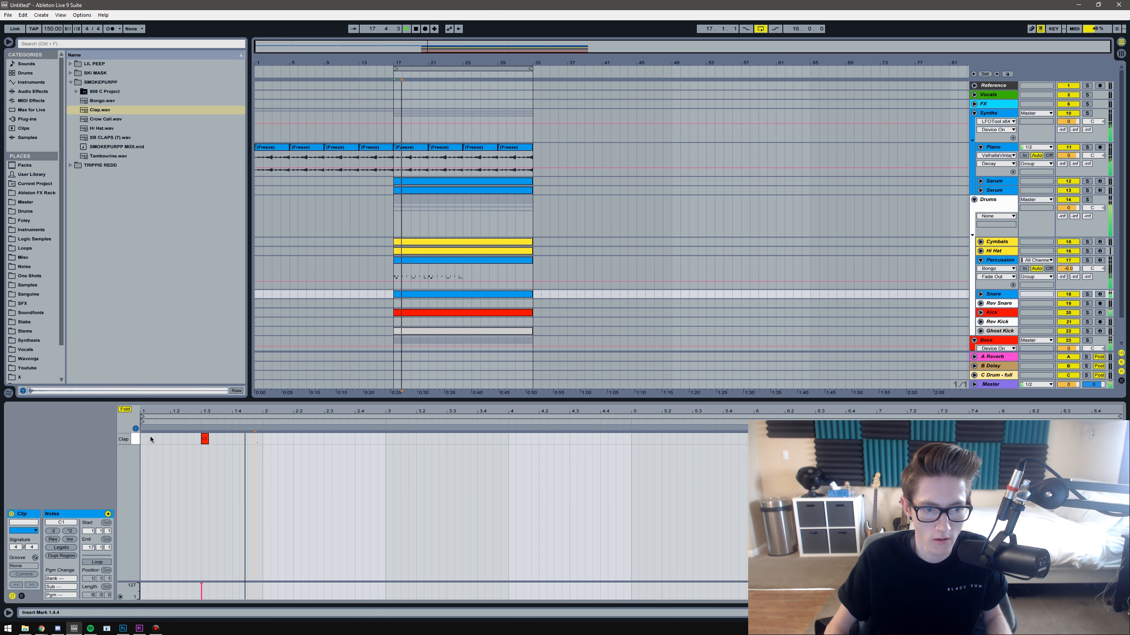
left_click(321, 438)
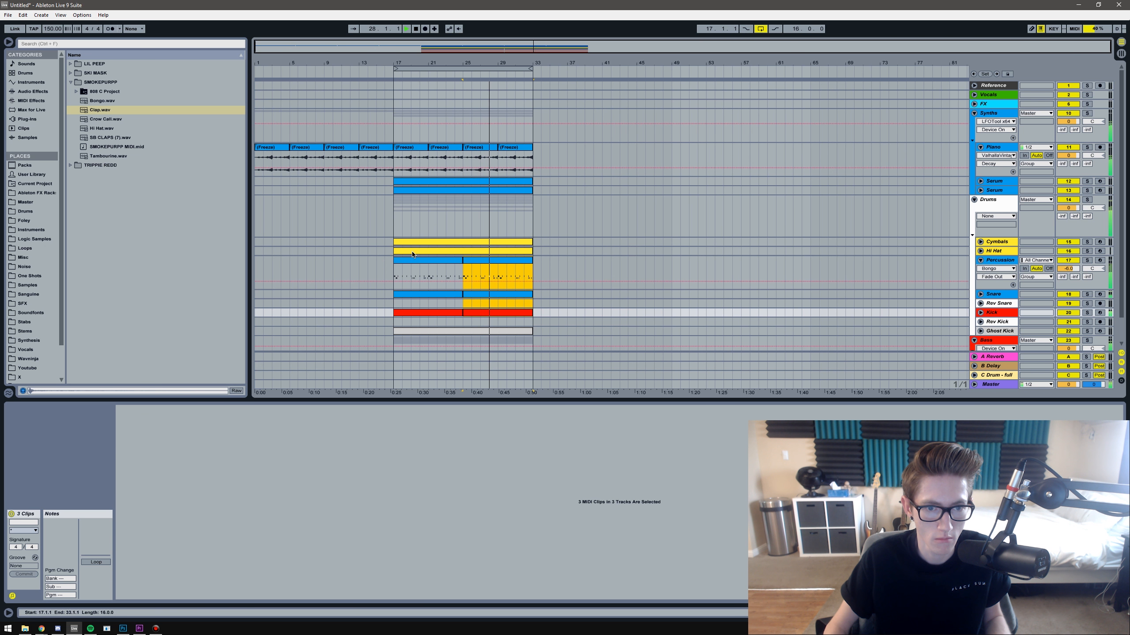
left_click(406, 29)
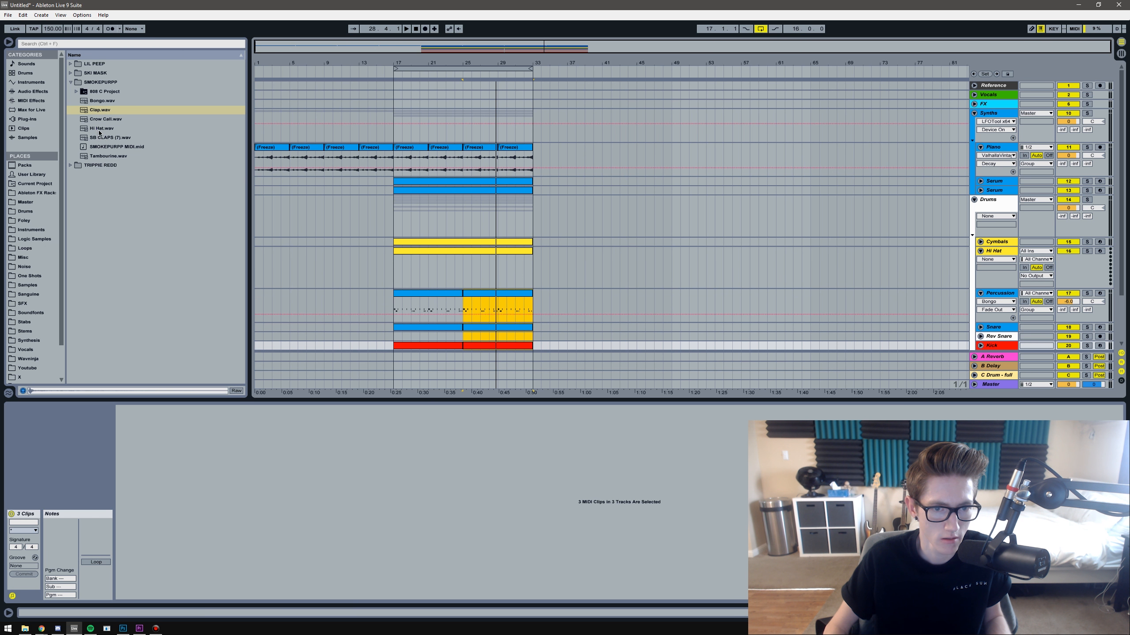
left_click(103, 128)
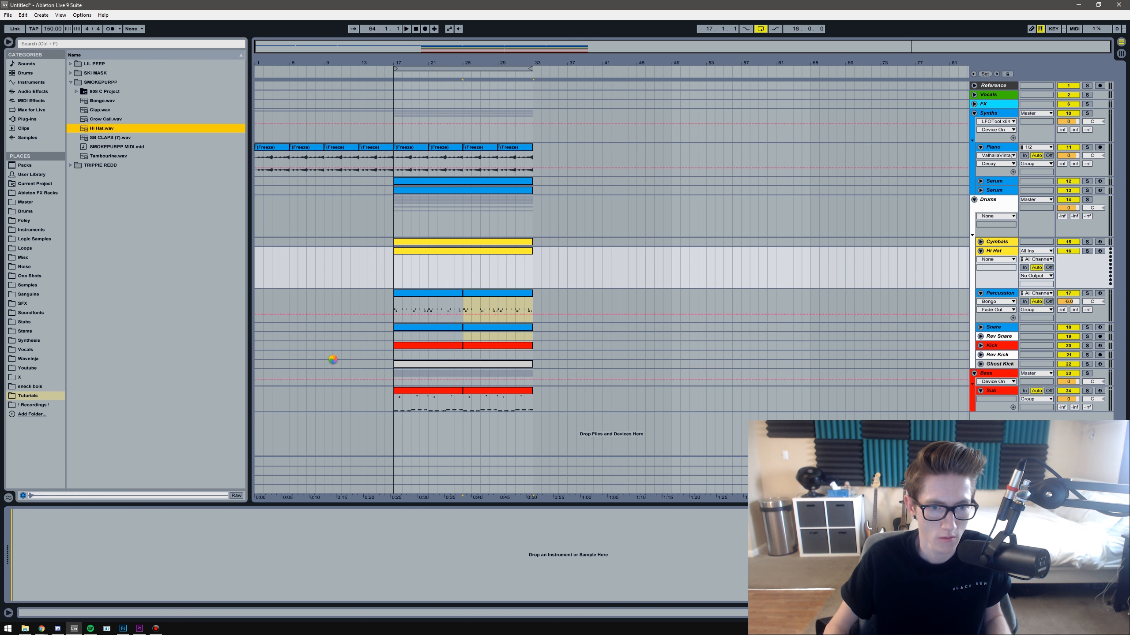
Create a Hi Hat clip, fill the bars with repeated C3 hits and select roll notes
double_click(462, 241)
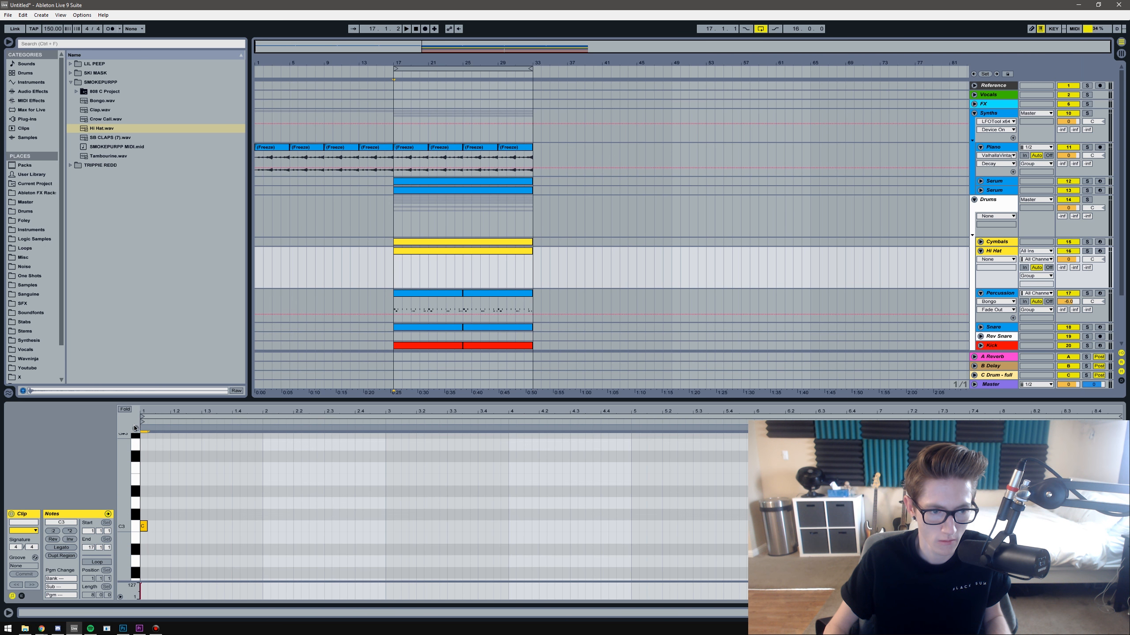
left_click(144, 527)
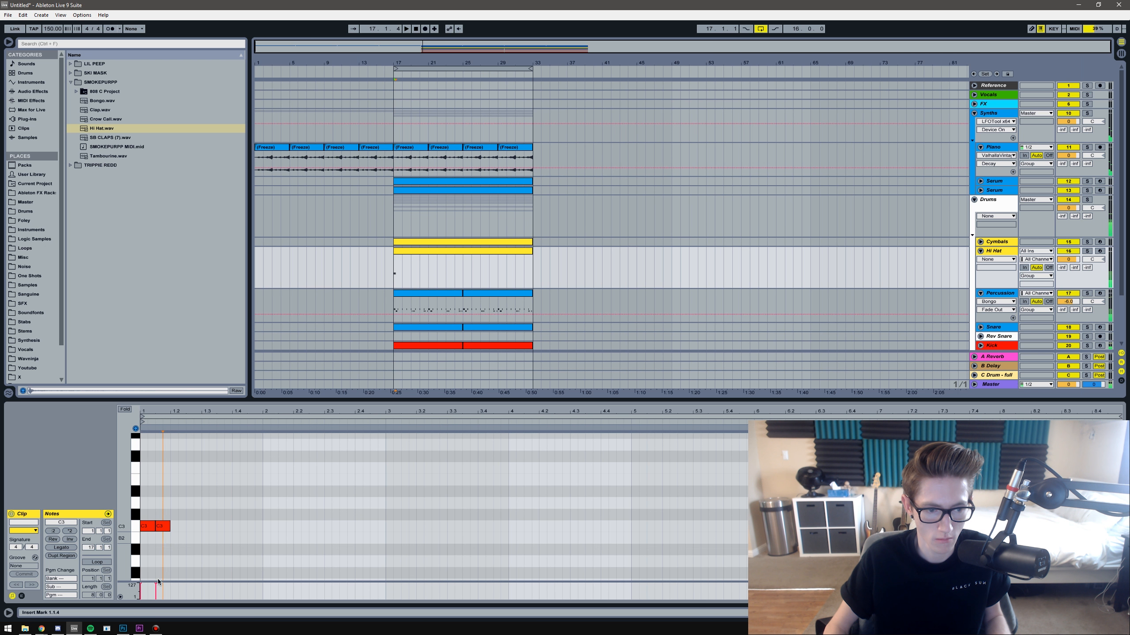
left_click(159, 526)
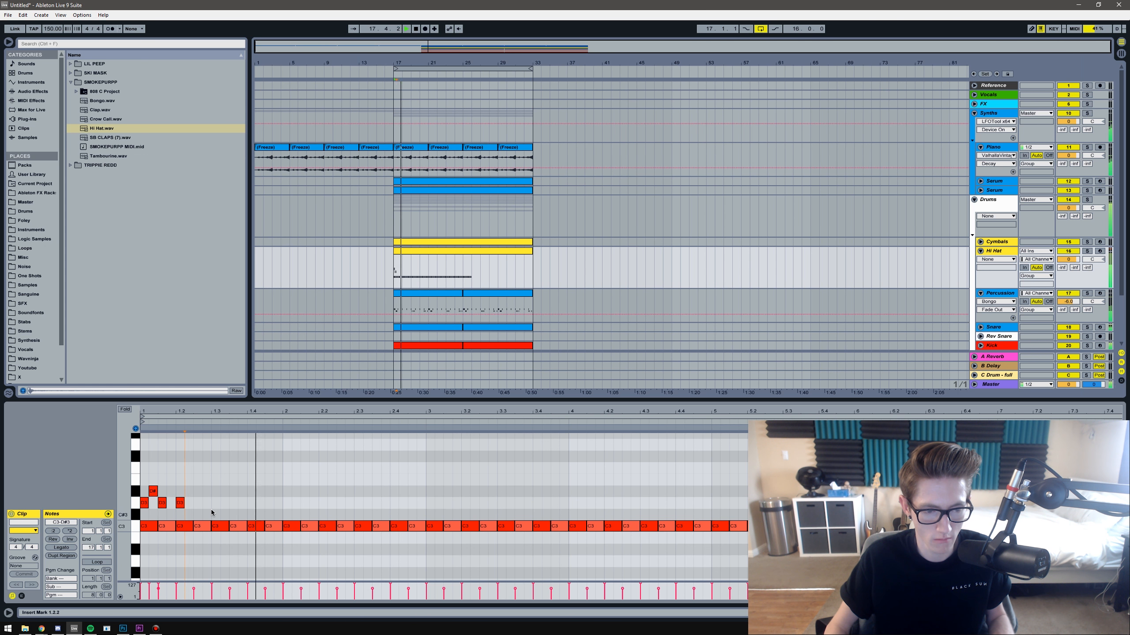
left_click_drag(140, 490, 282, 511)
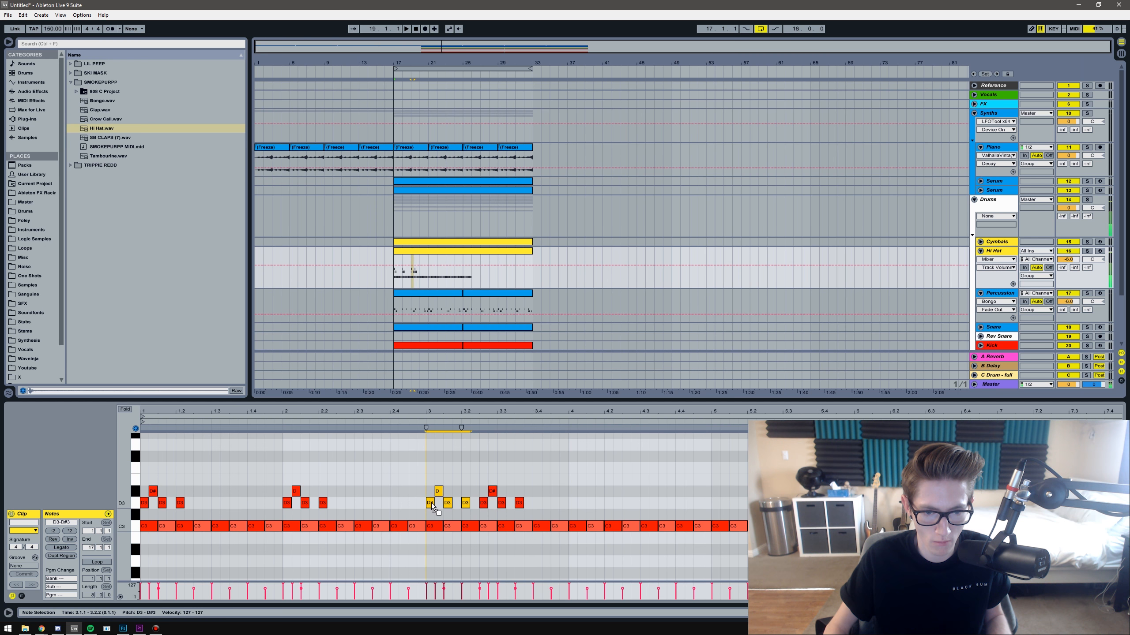
left_click(415, 28)
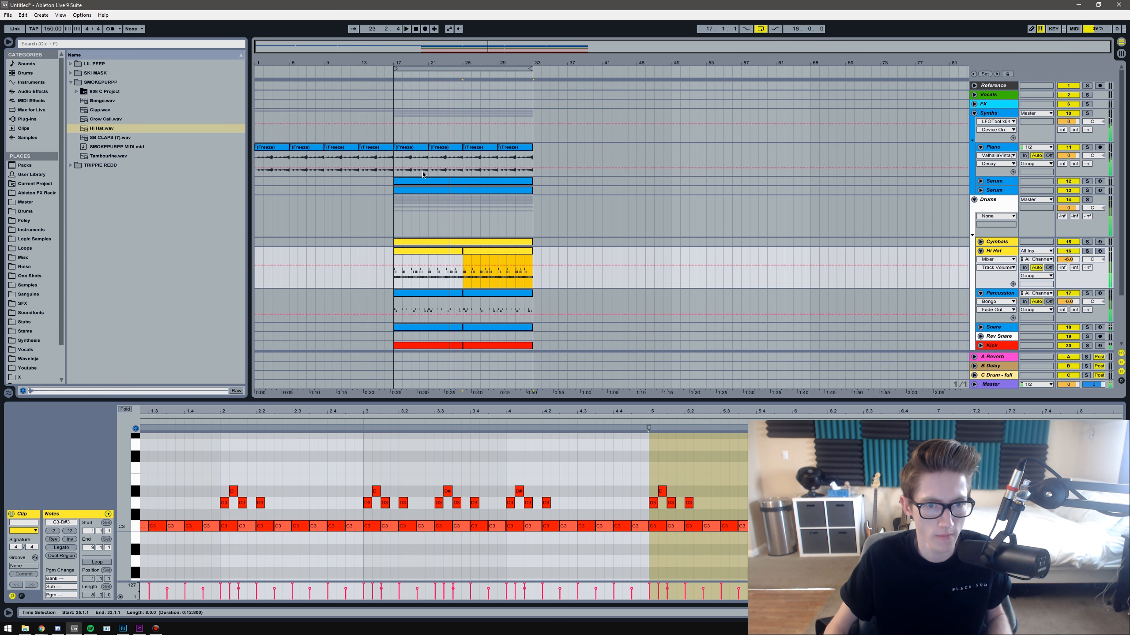
Unfold the FX group and place the Crow Call sample on FX track 3 at bar 17
left_click(302, 157)
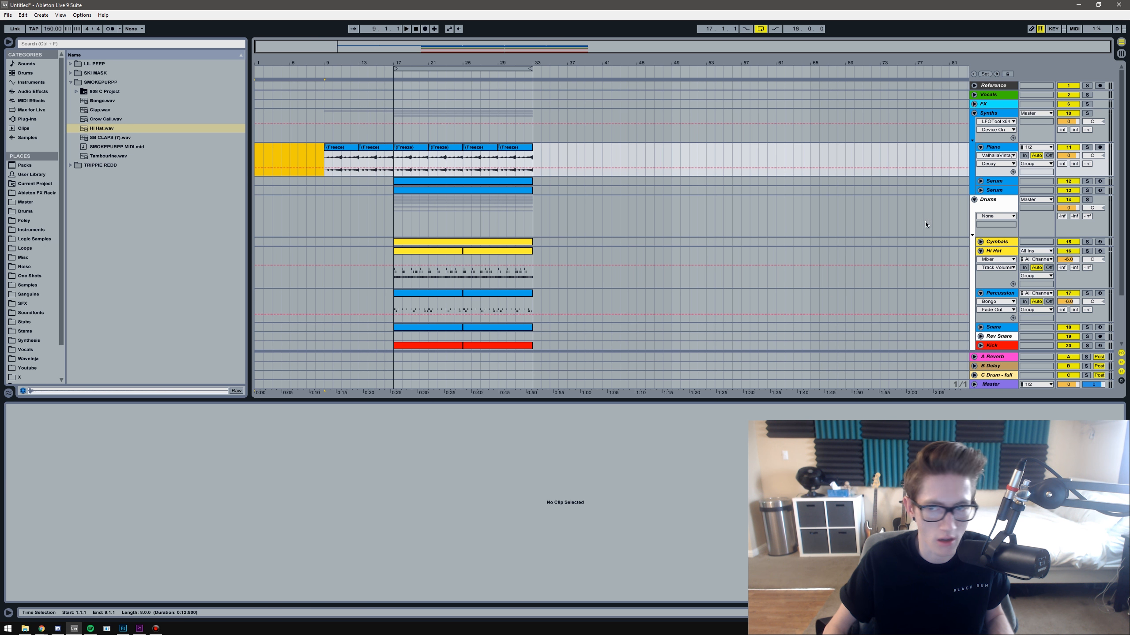
left_click(973, 103)
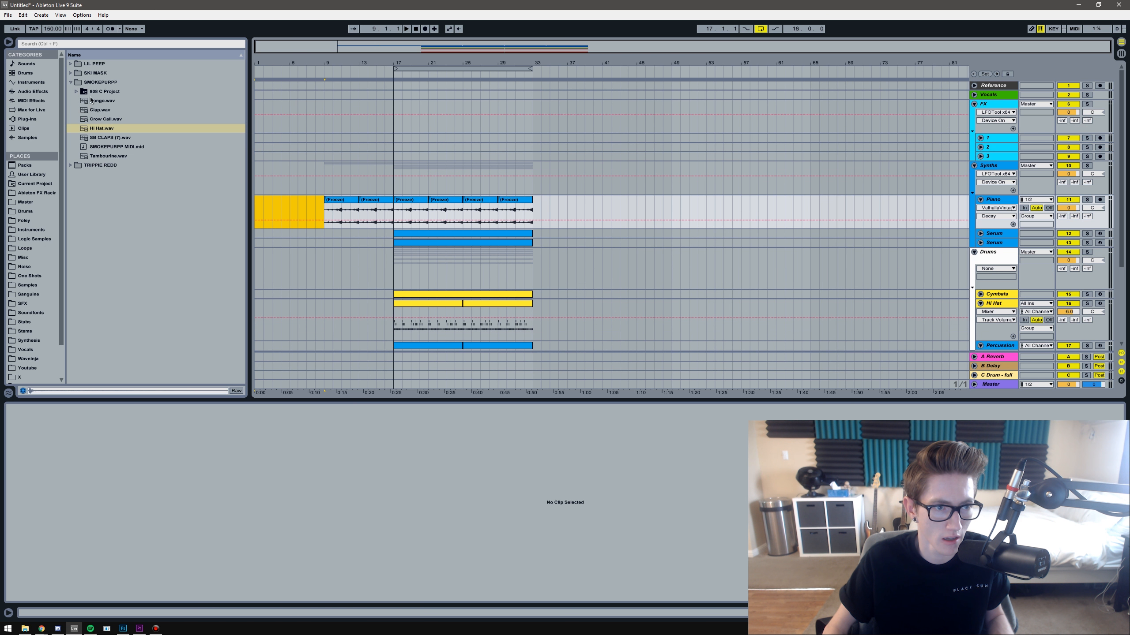
left_click(106, 119)
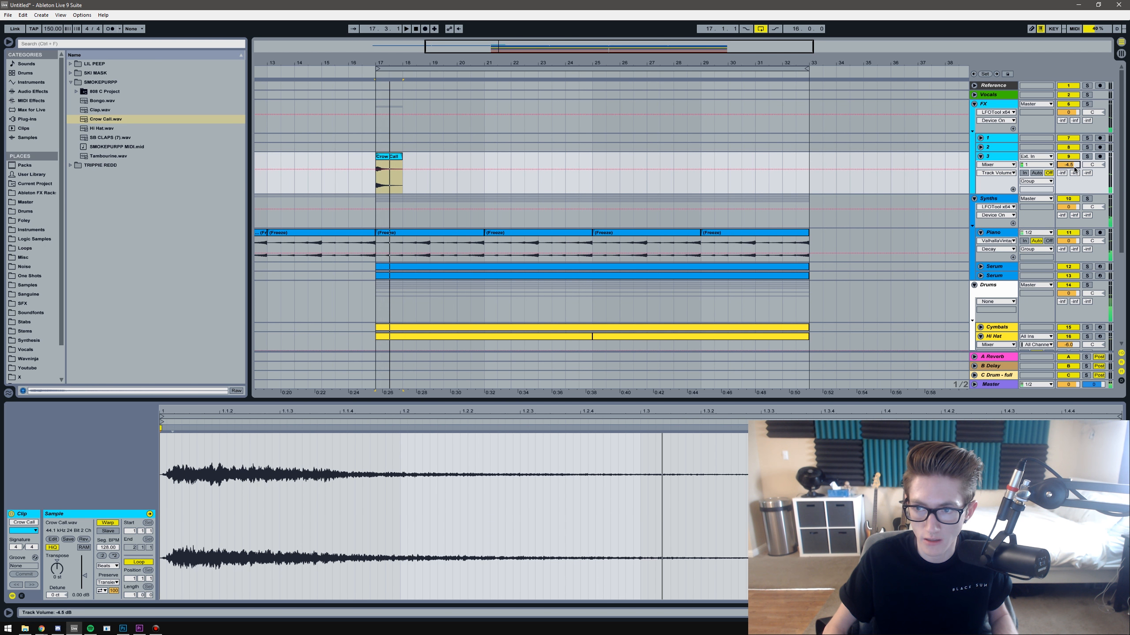
Lower the crow call track's volume and reveal the Multiband Dynamics audio effect presets
left_click_drag(1069, 164, 1069, 169)
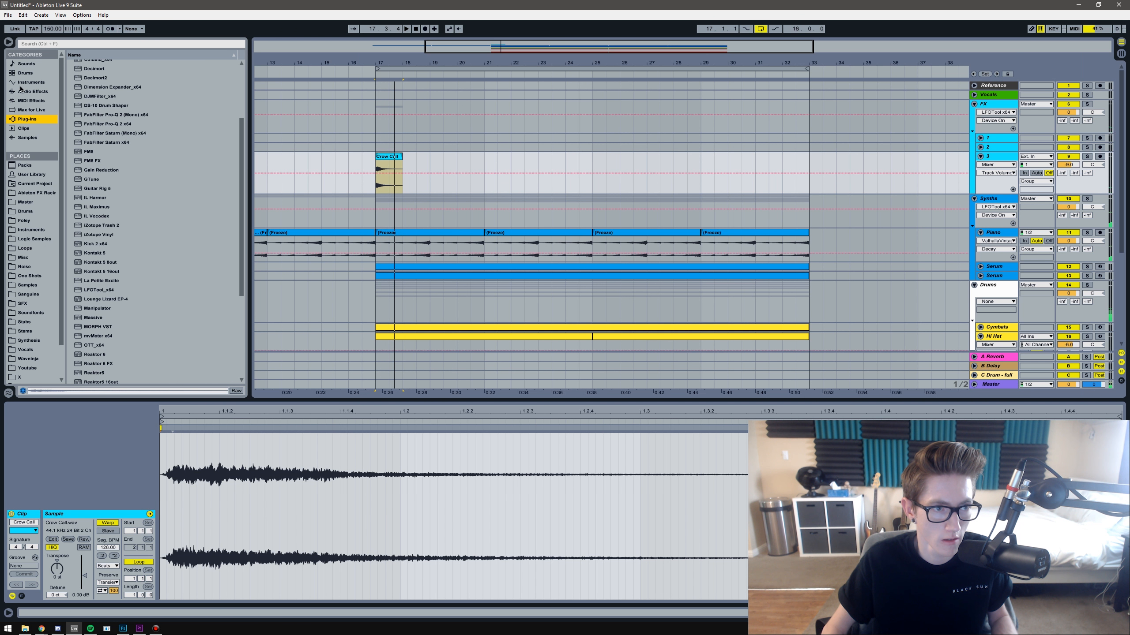
left_click(31, 91)
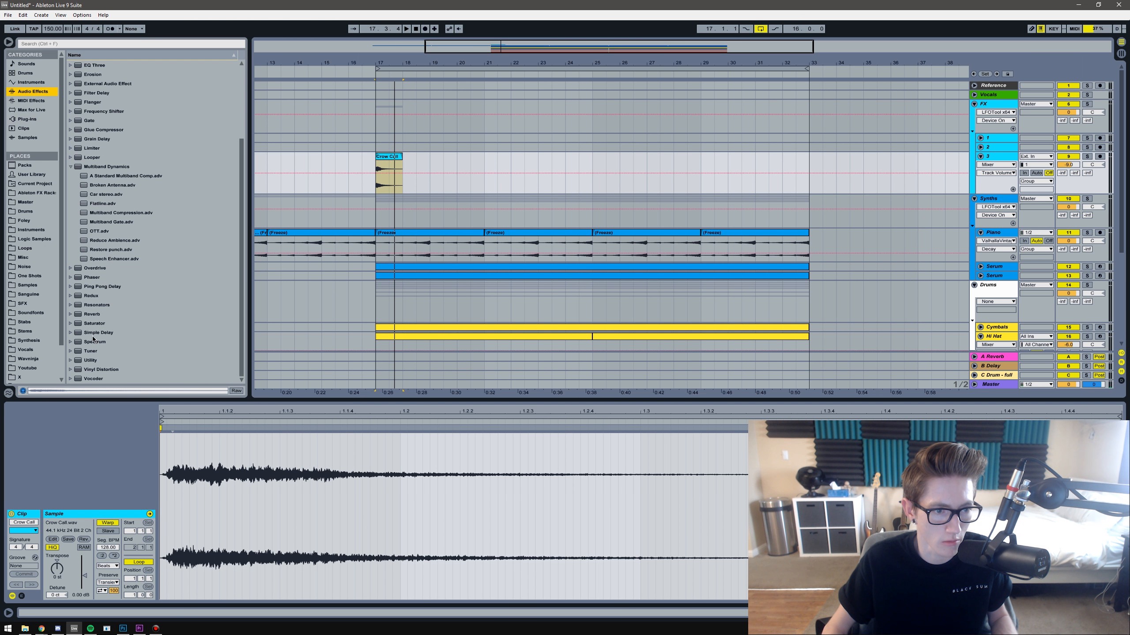
left_click(101, 286)
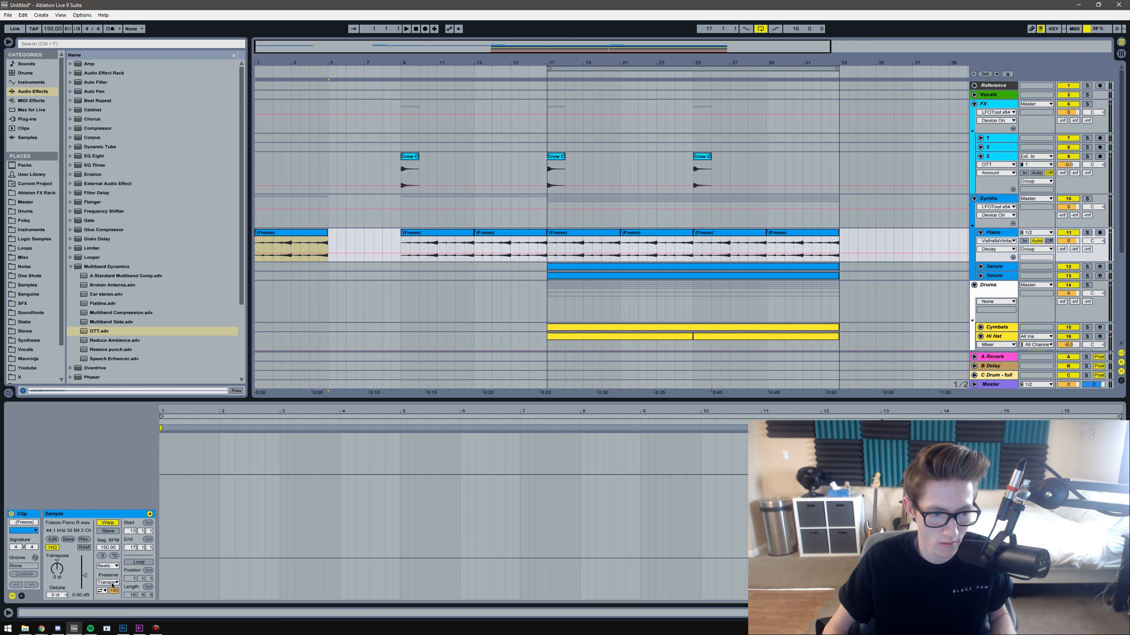
Set the frozen piano intro clip's Seg. BPM to 75.00 to stretch it over bars 1-9
left_click(107, 565)
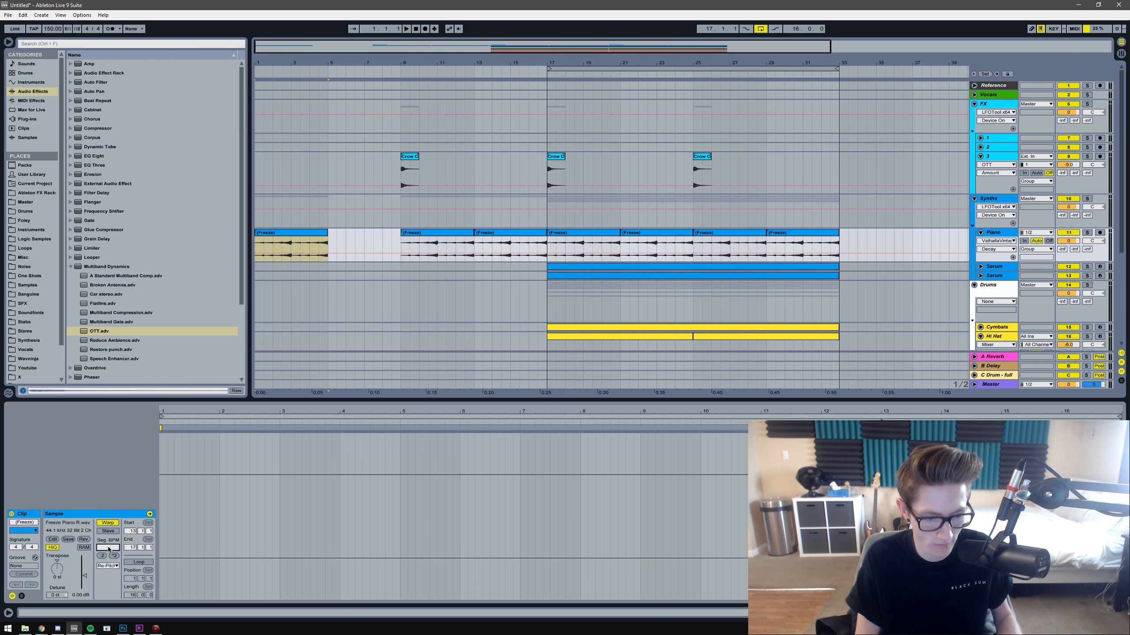
type("75.00")
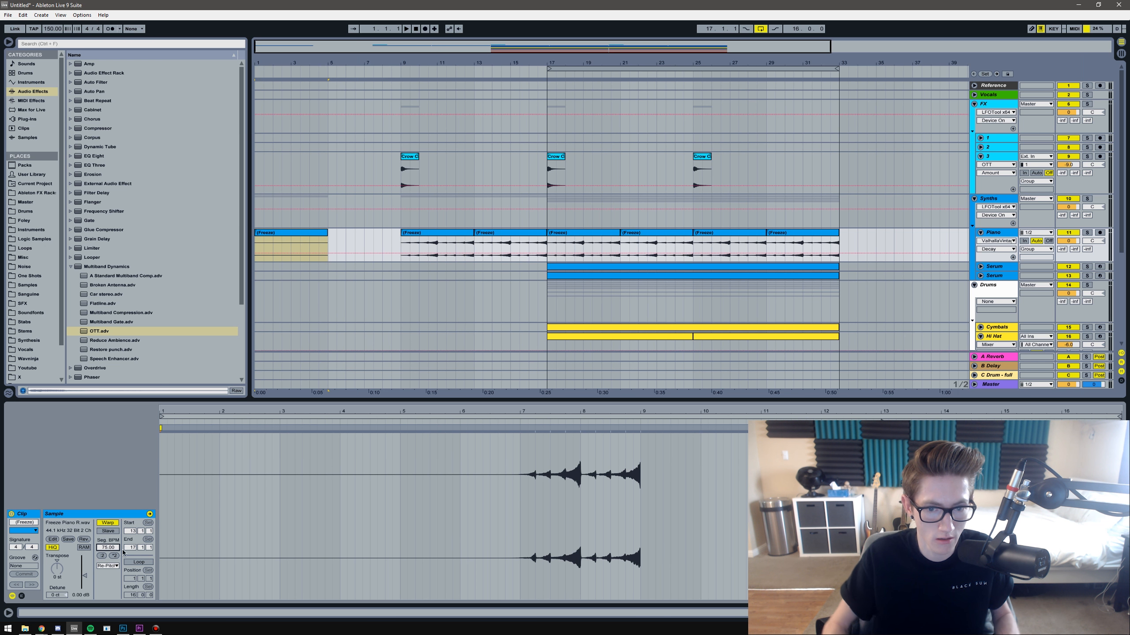
left_click(289, 249)
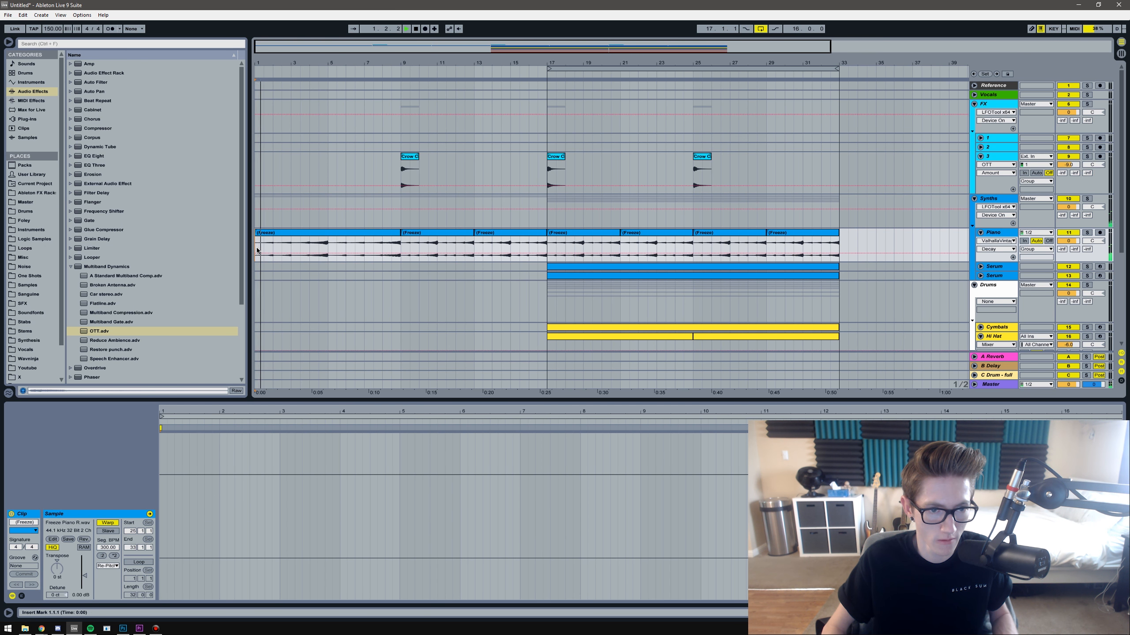
Put a Crow Call clip at bar 1 on FX track 3 and move the start position to bar 17
left_click(409, 177)
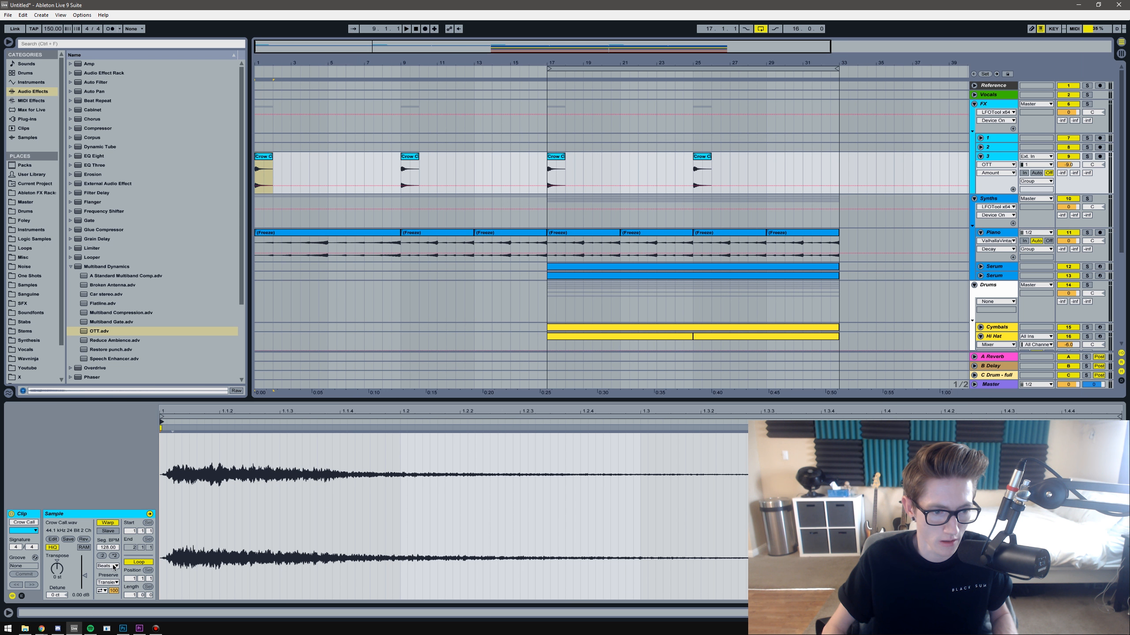
left_click(107, 566)
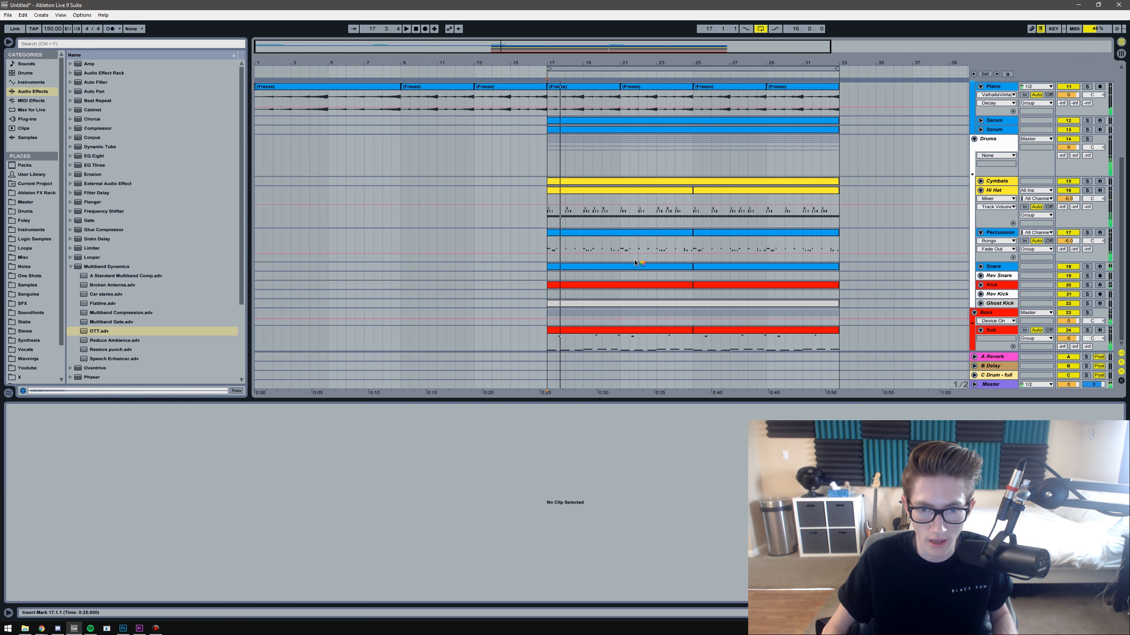
Open the 808 clip for editing in Clip view
double_click(476, 241)
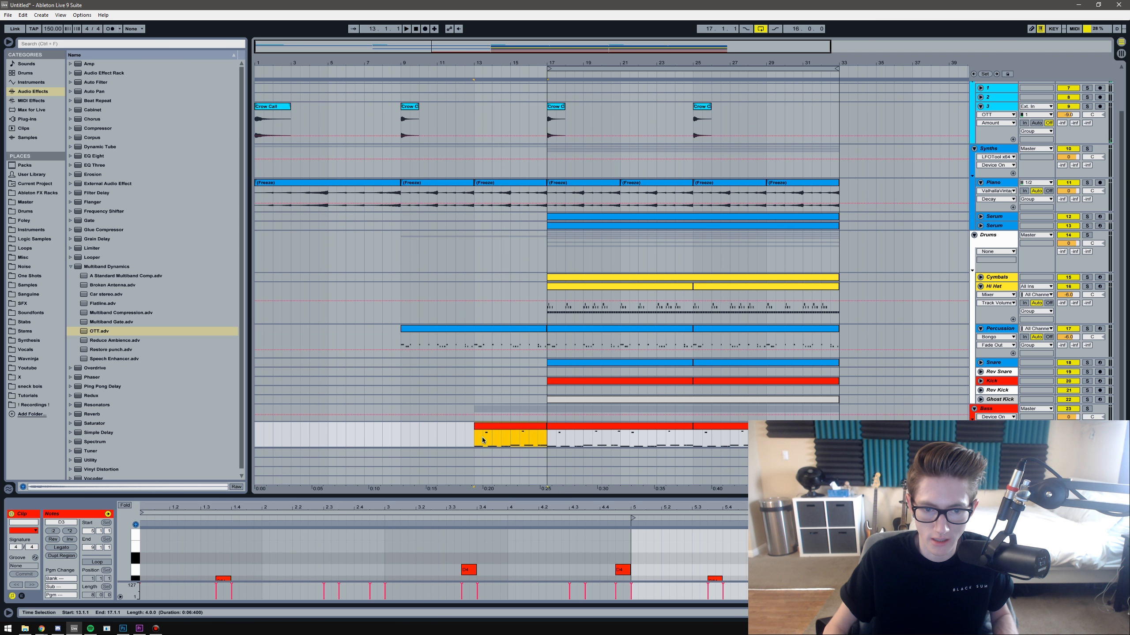
mouse_move(253, 250)
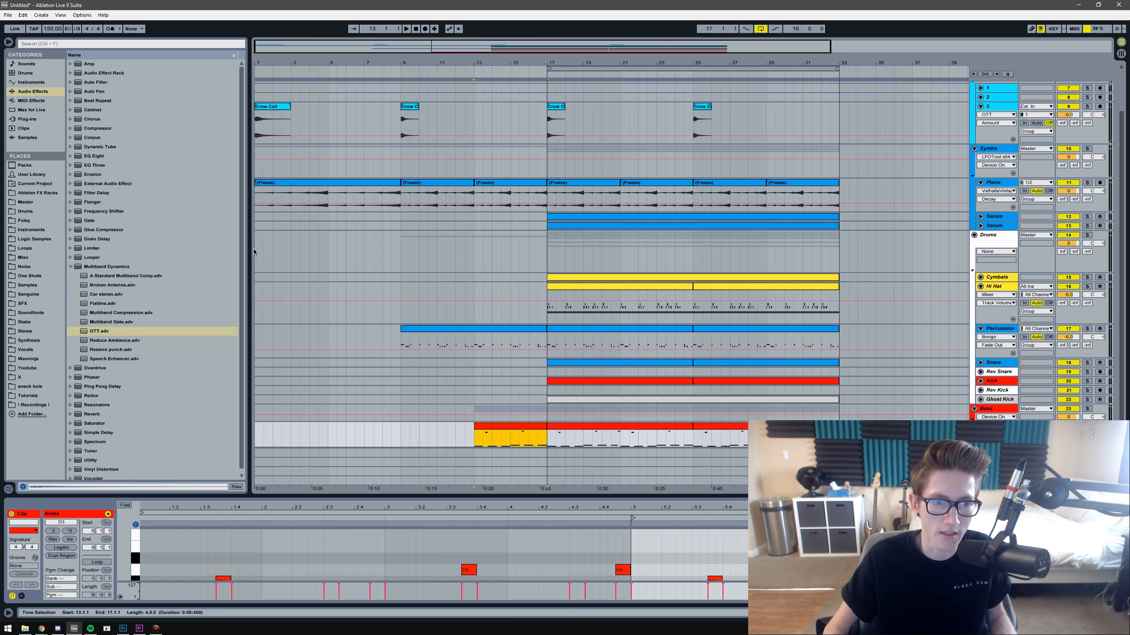